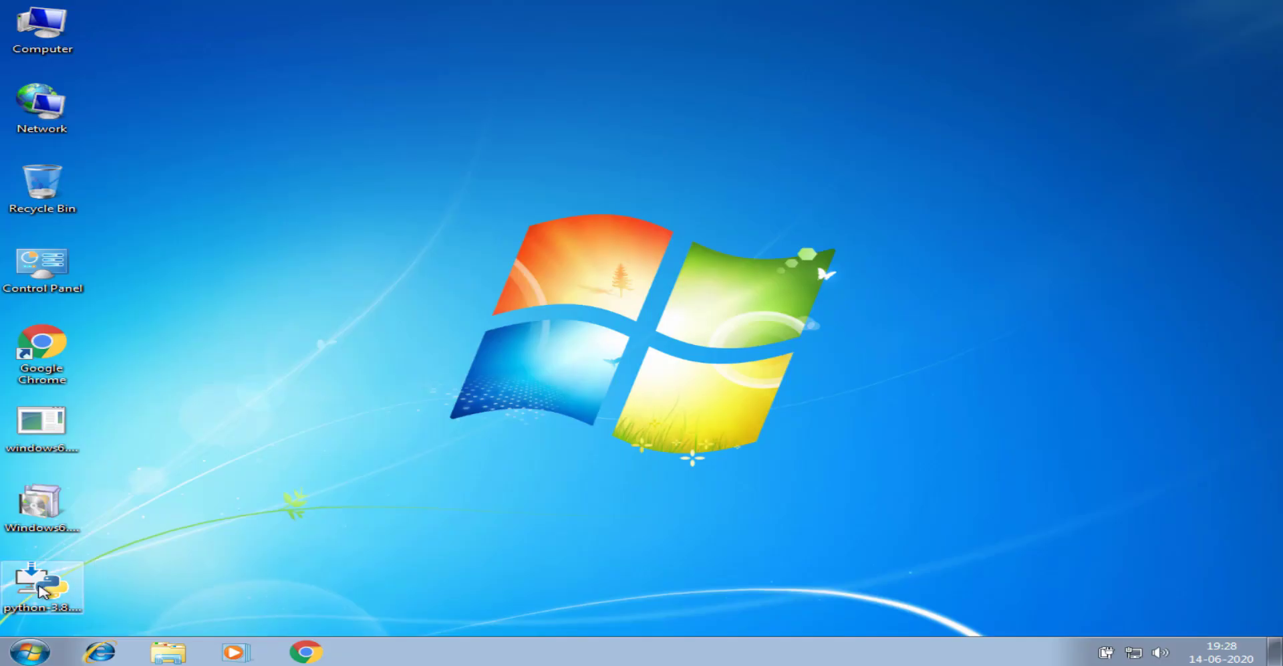
# Run the Python 3.8.3 installer, hit the missing Windows 7 Service Pack 1 error, and close it.
pyautogui.doubleClick(43, 586)
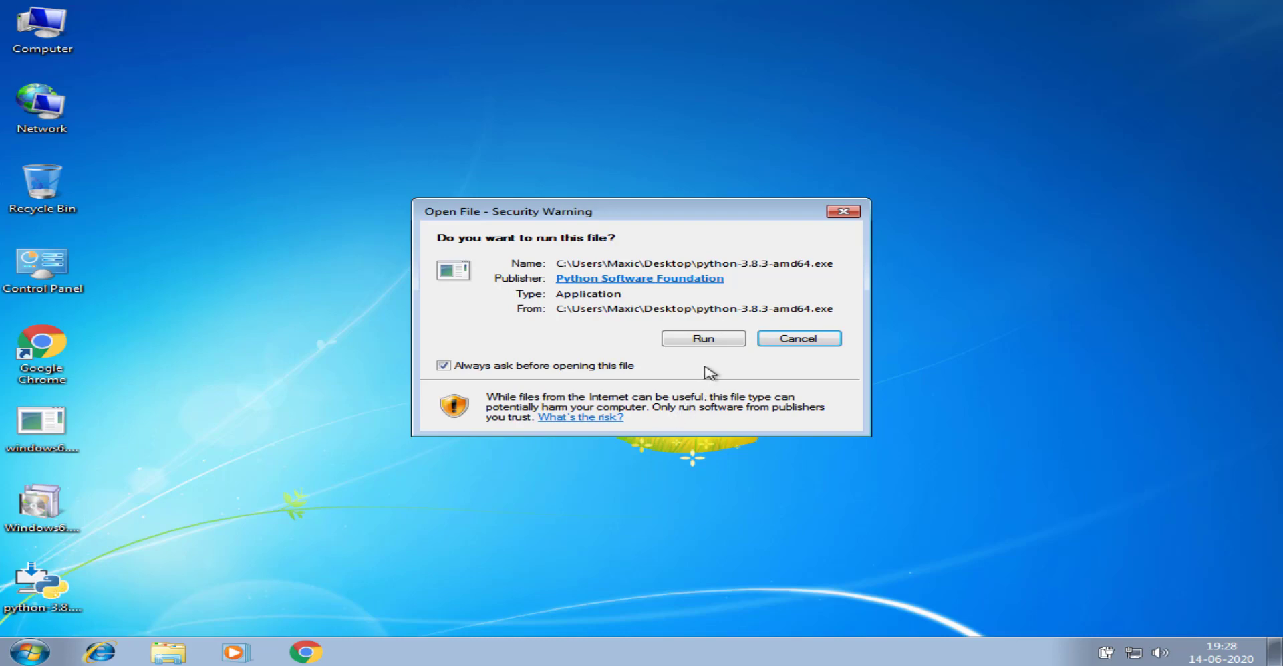
pyautogui.click(702, 339)
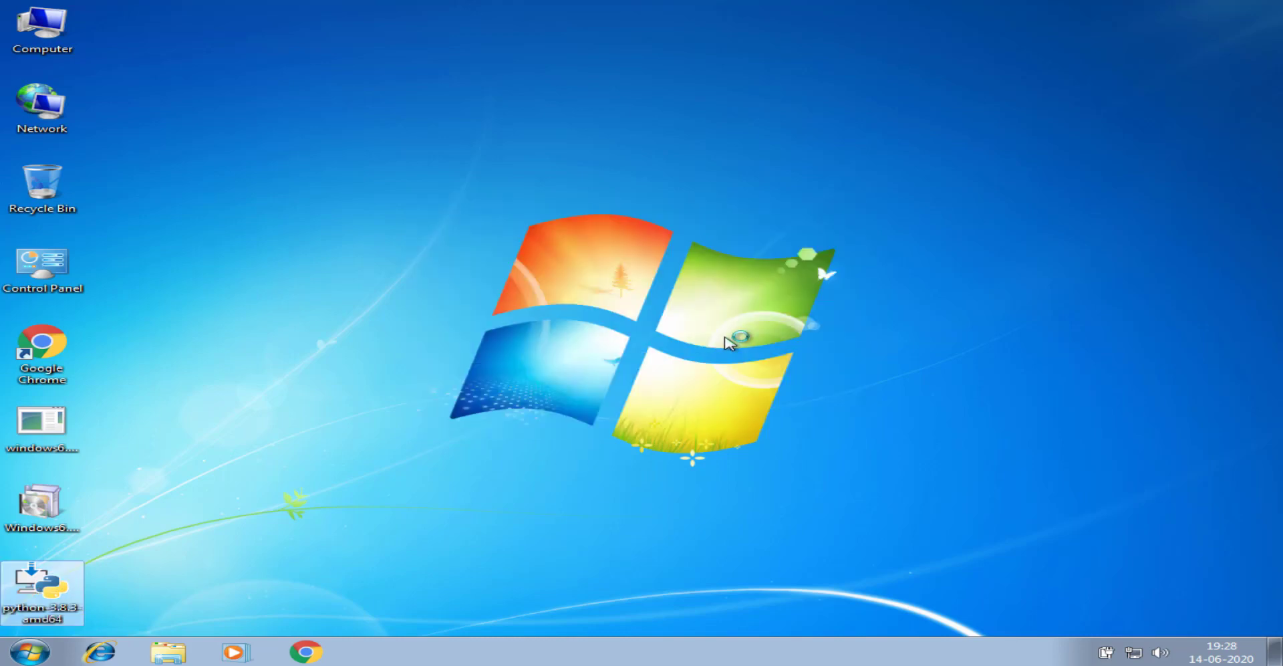
pyautogui.doubleClick(43, 593)
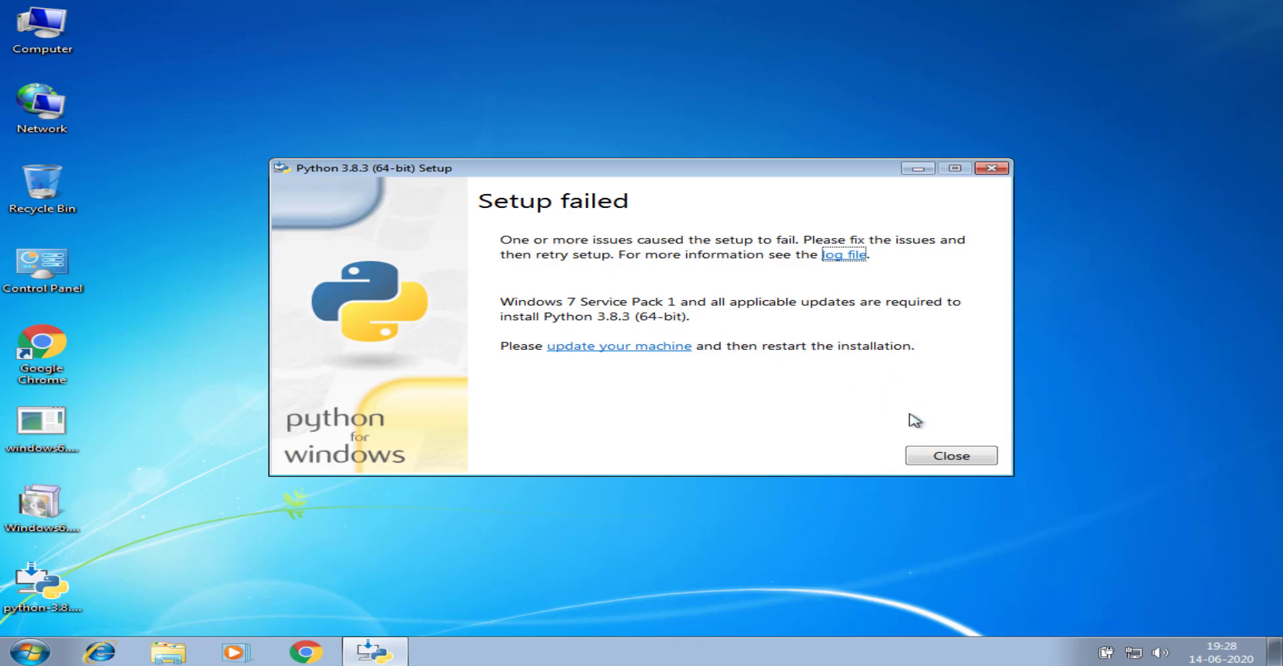
pyautogui.click(950, 456)
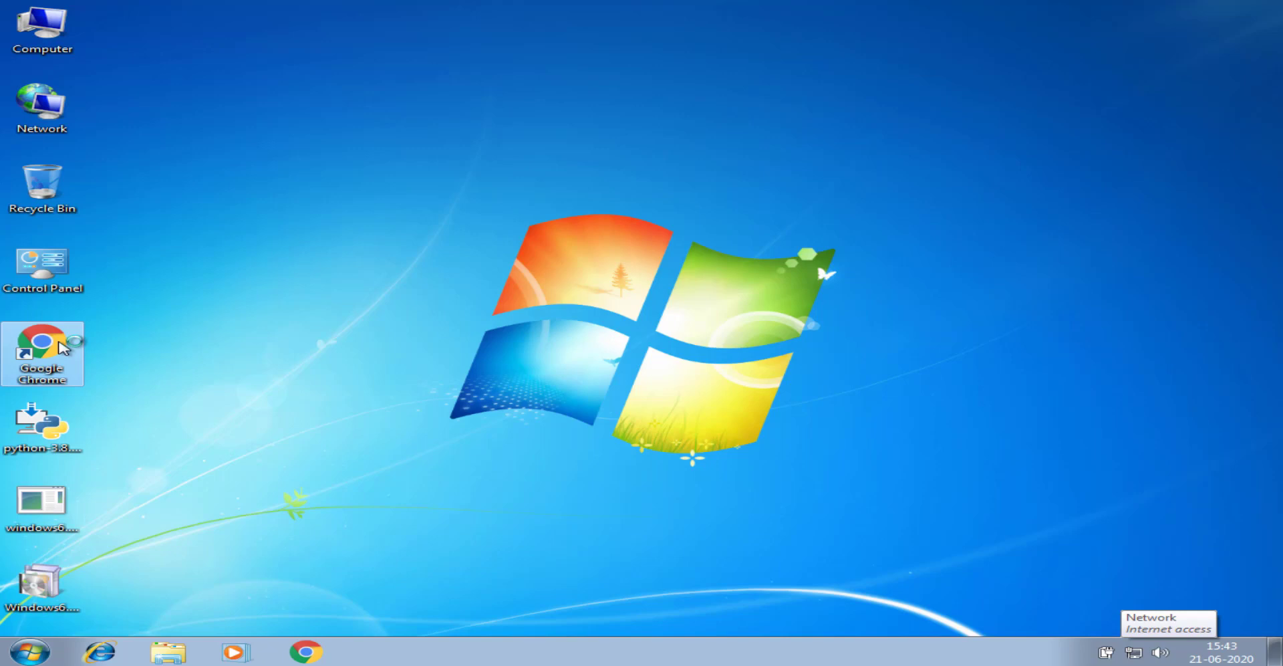
pyautogui.moveTo(180, 329)
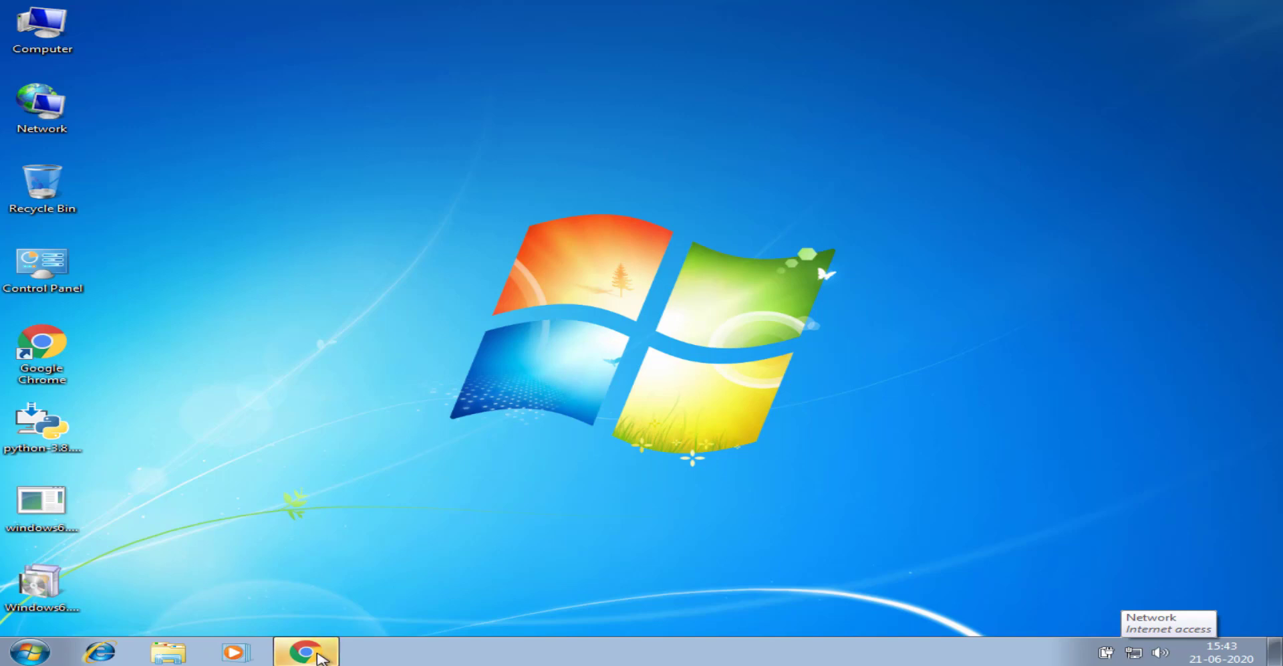
# Search Google in Chrome for 'python service pack1 maxic solutions'.
pyautogui.click(305, 651)
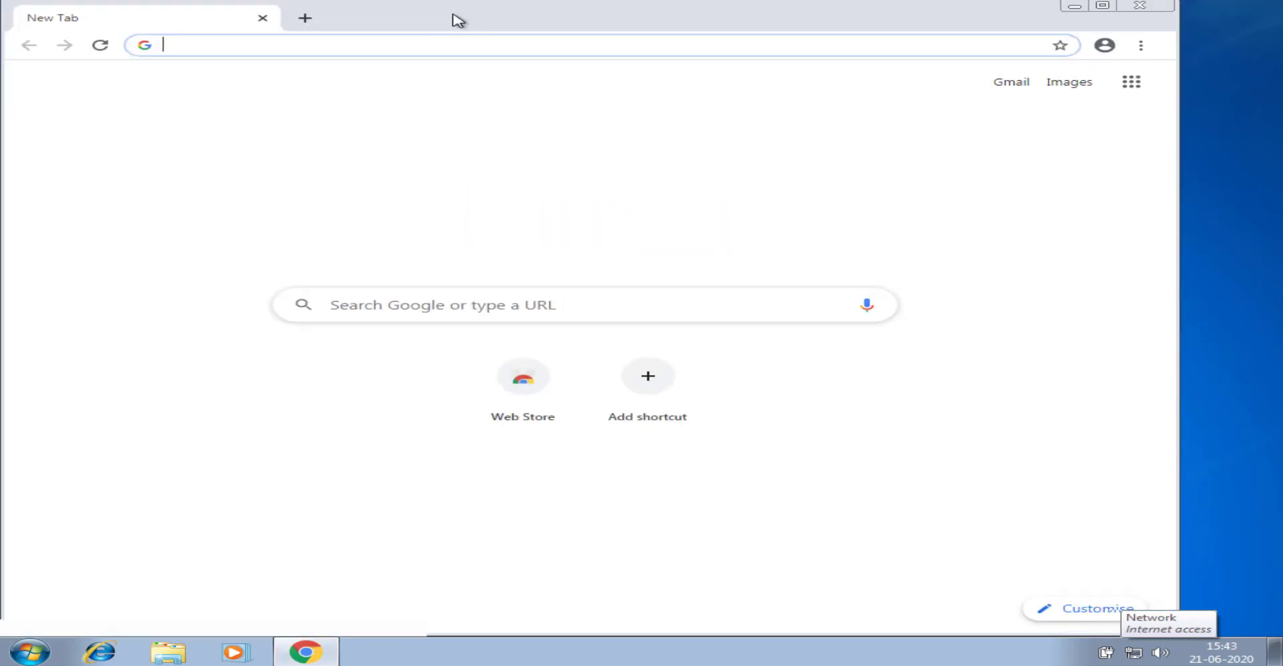
pyautogui.write('fix')
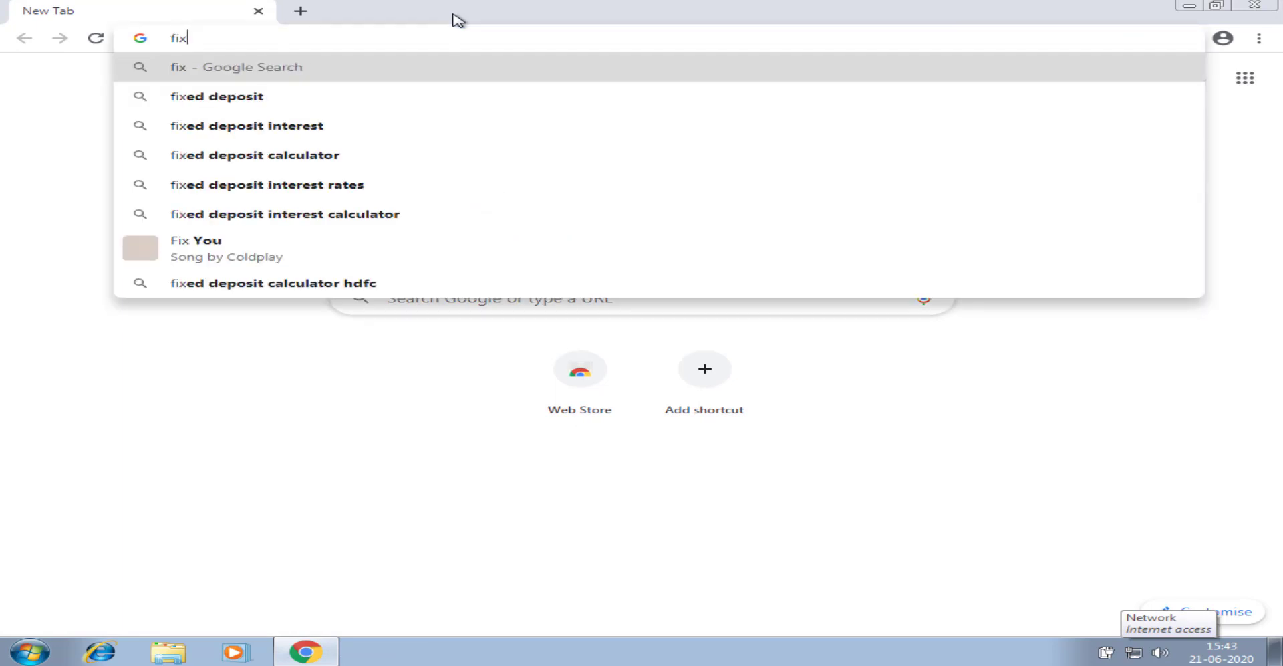
pyautogui.write('python service pack1 maxi')
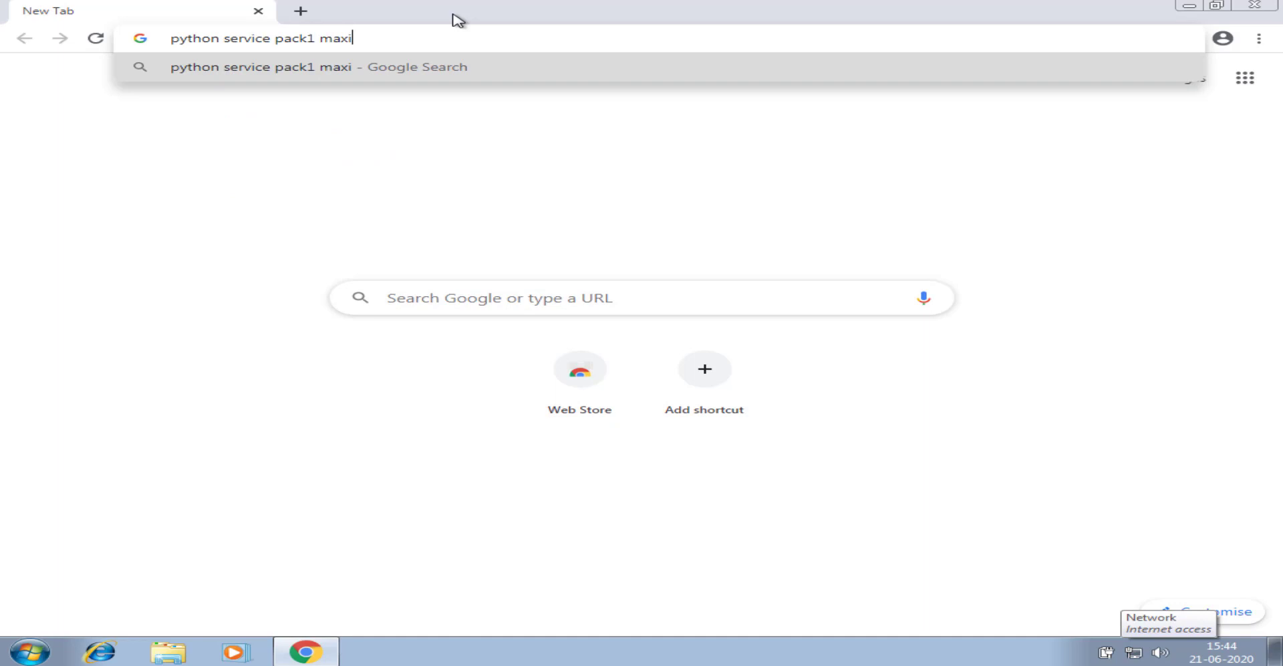
pyautogui.write('c solutions')
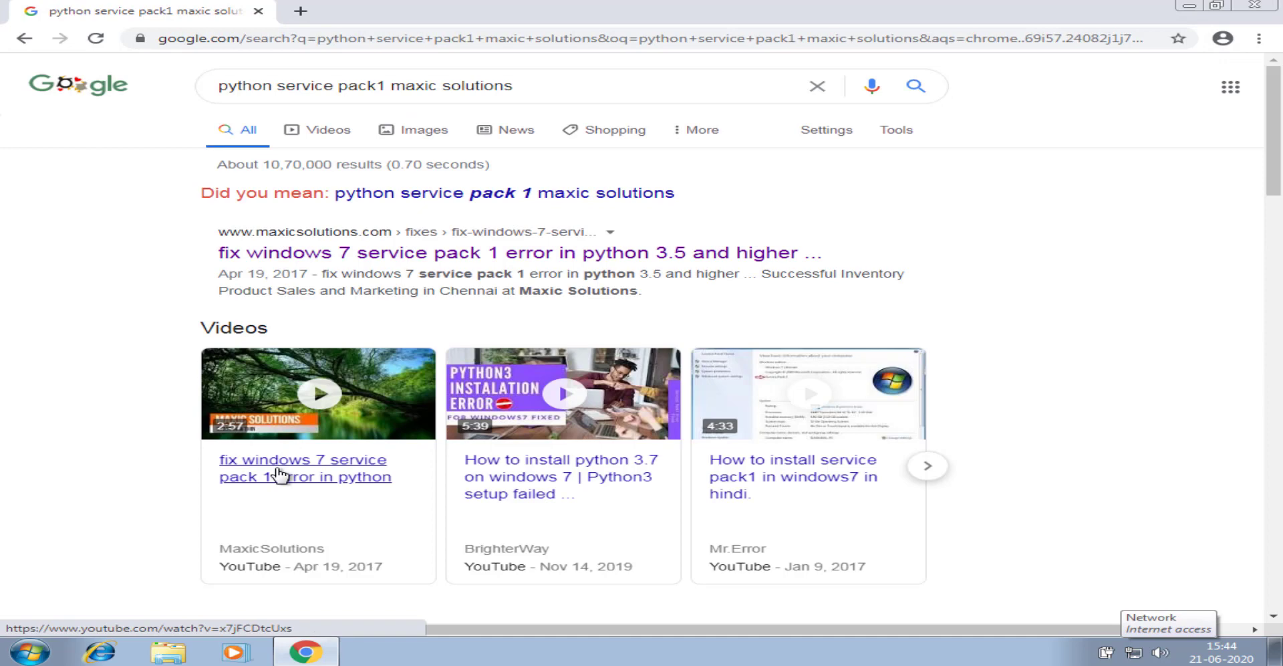
pyautogui.moveTo(471, 253)
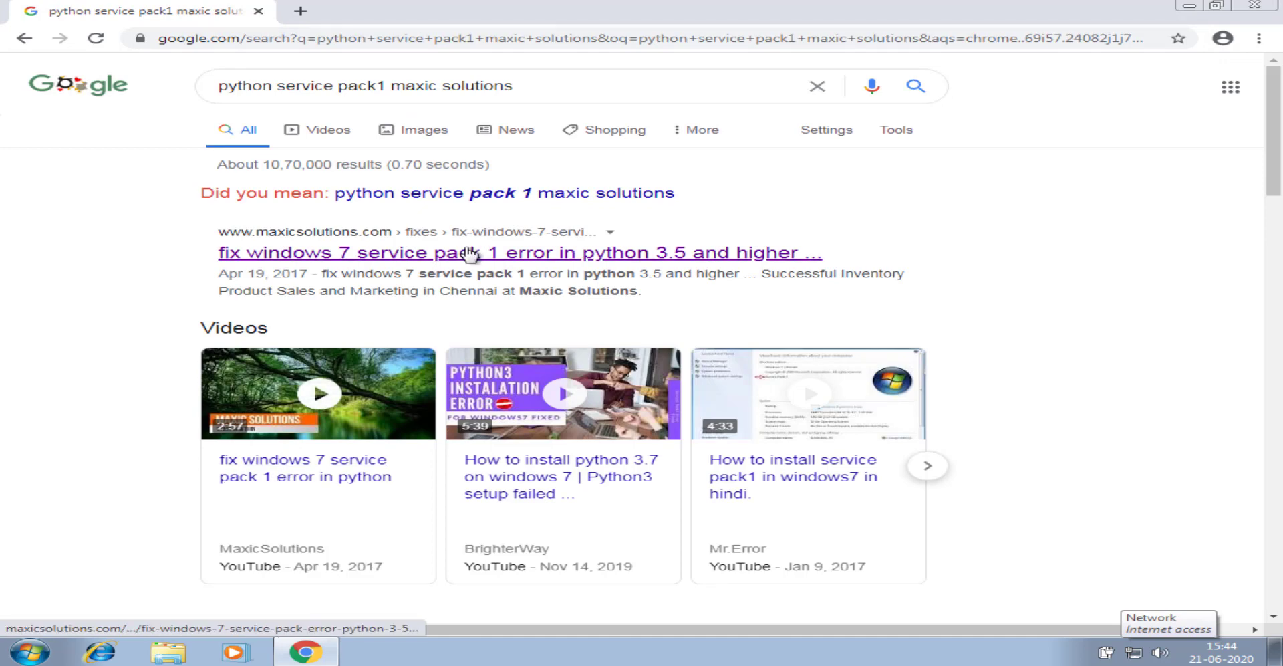
pyautogui.moveTo(331, 477)
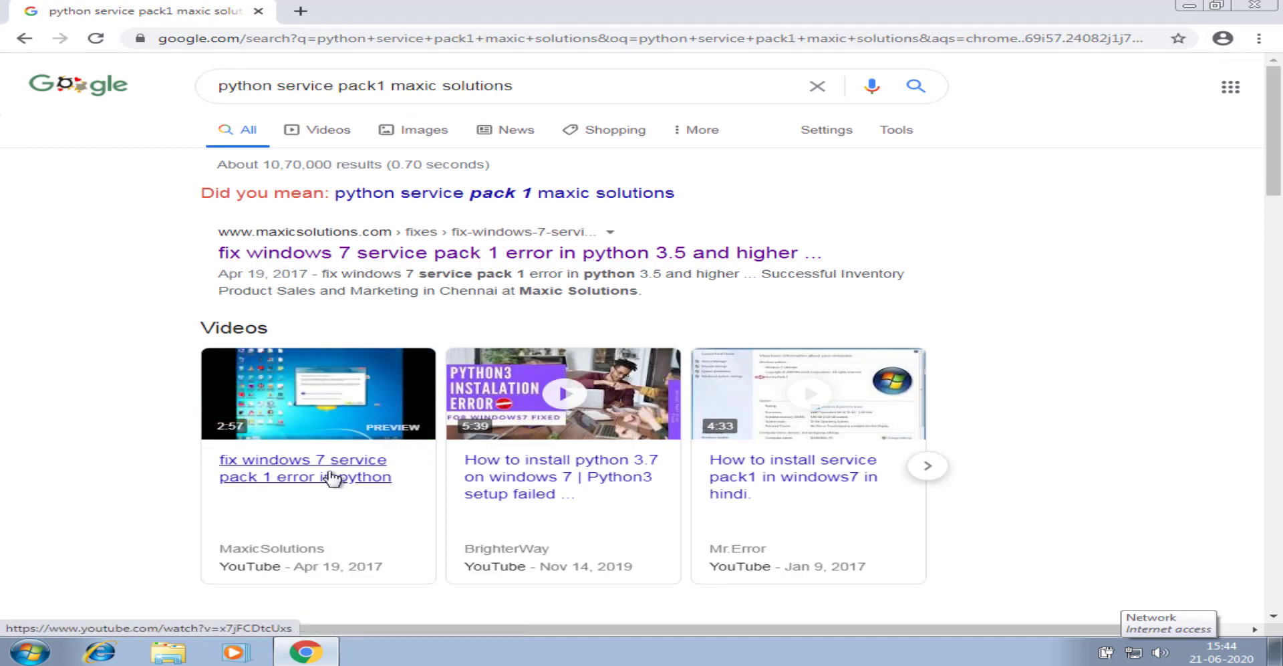
# Open the MaxicSolutions video 'fix windows 7 service pack 1 error in python'.
pyautogui.click(305, 468)
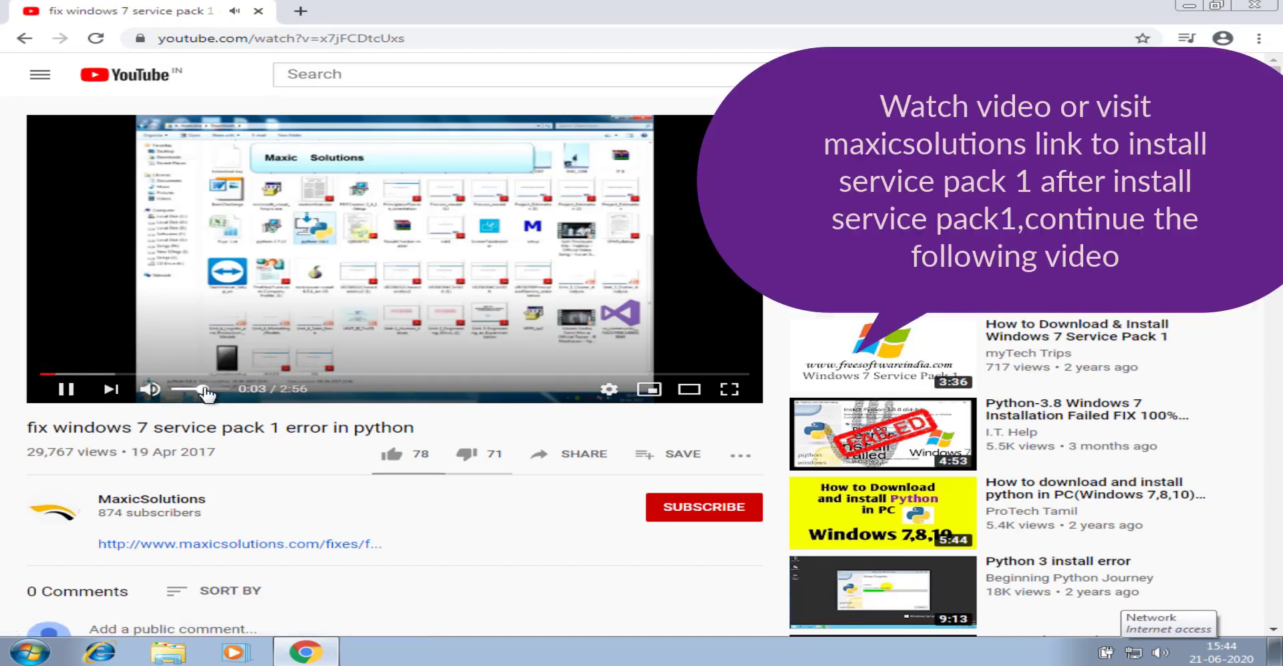
pyautogui.moveTo(689, 389)
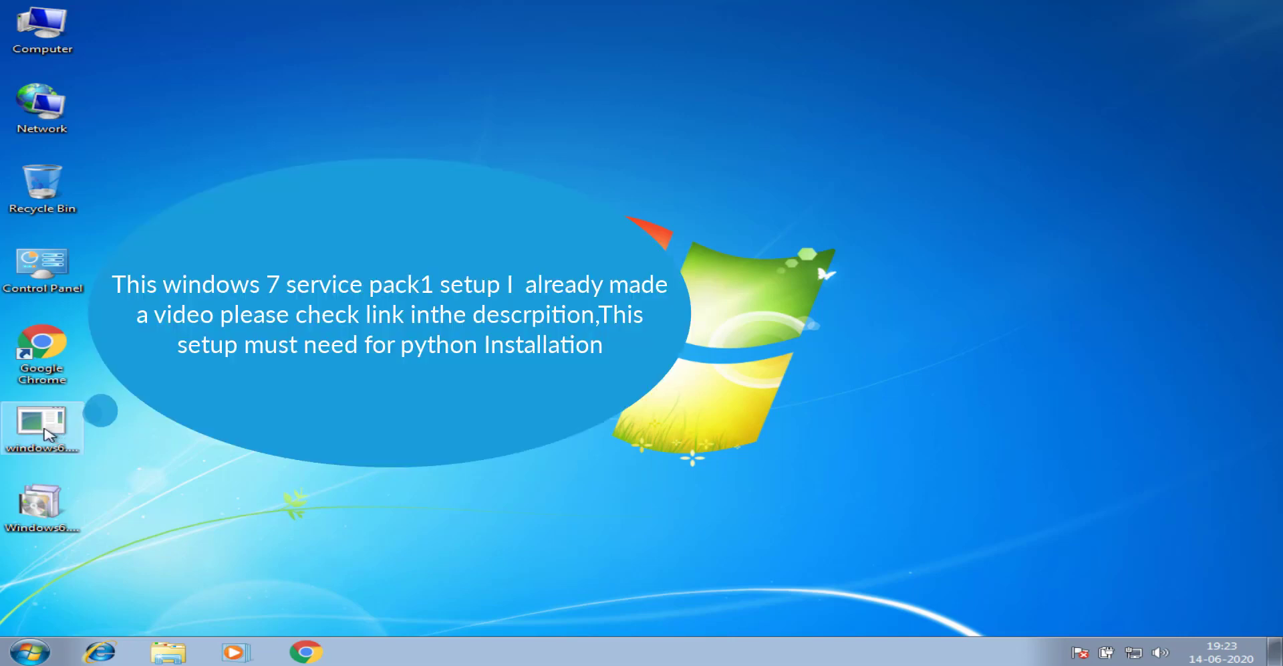
pyautogui.moveTo(46, 435)
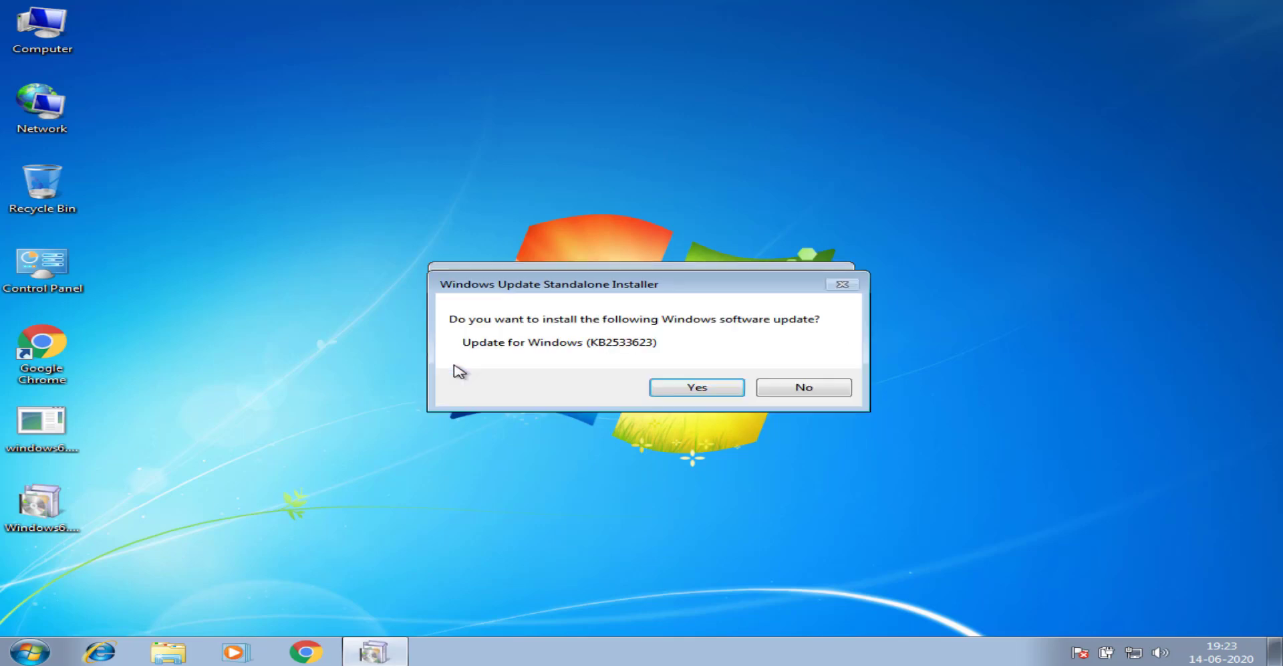
# Install update KB2533623 and restart the computer when it finishes.
pyautogui.click(695, 386)
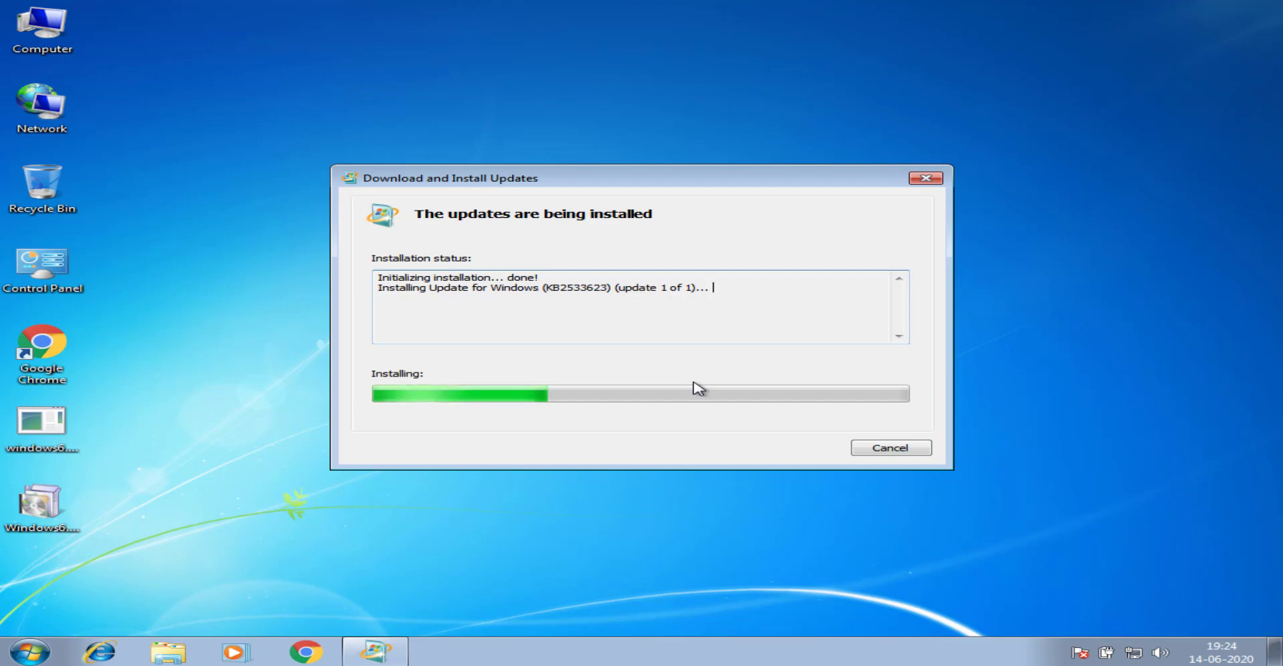
pyautogui.moveTo(813, 329)
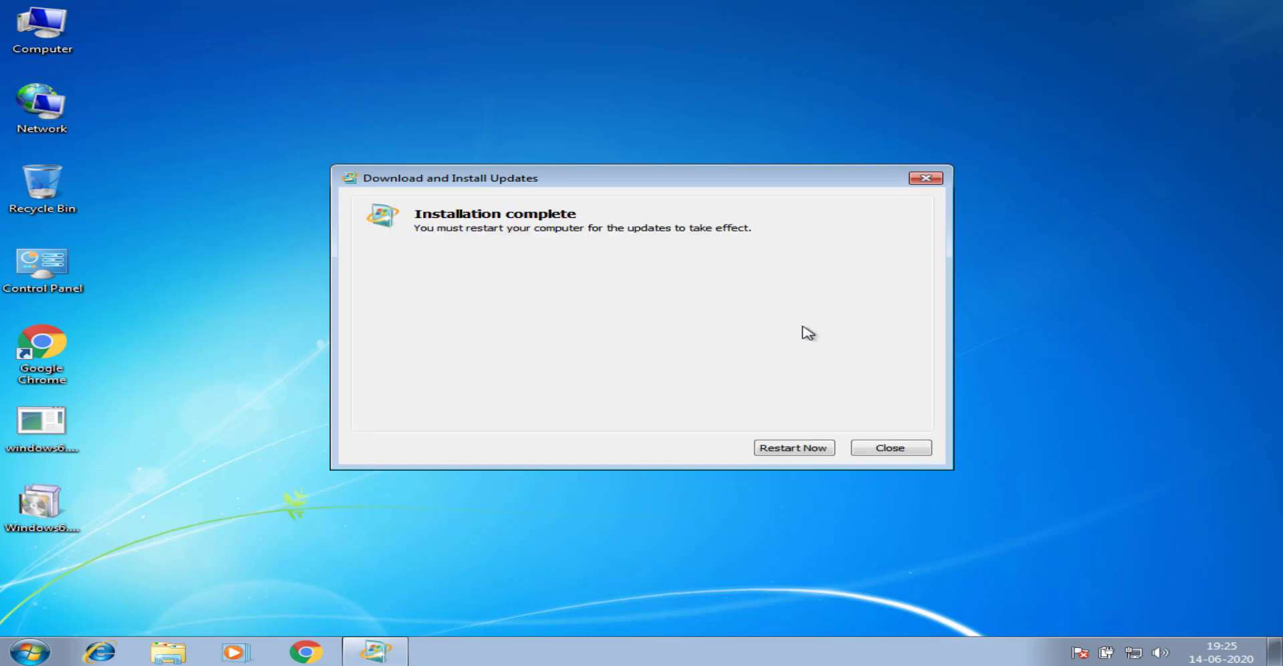
pyautogui.moveTo(793, 448)
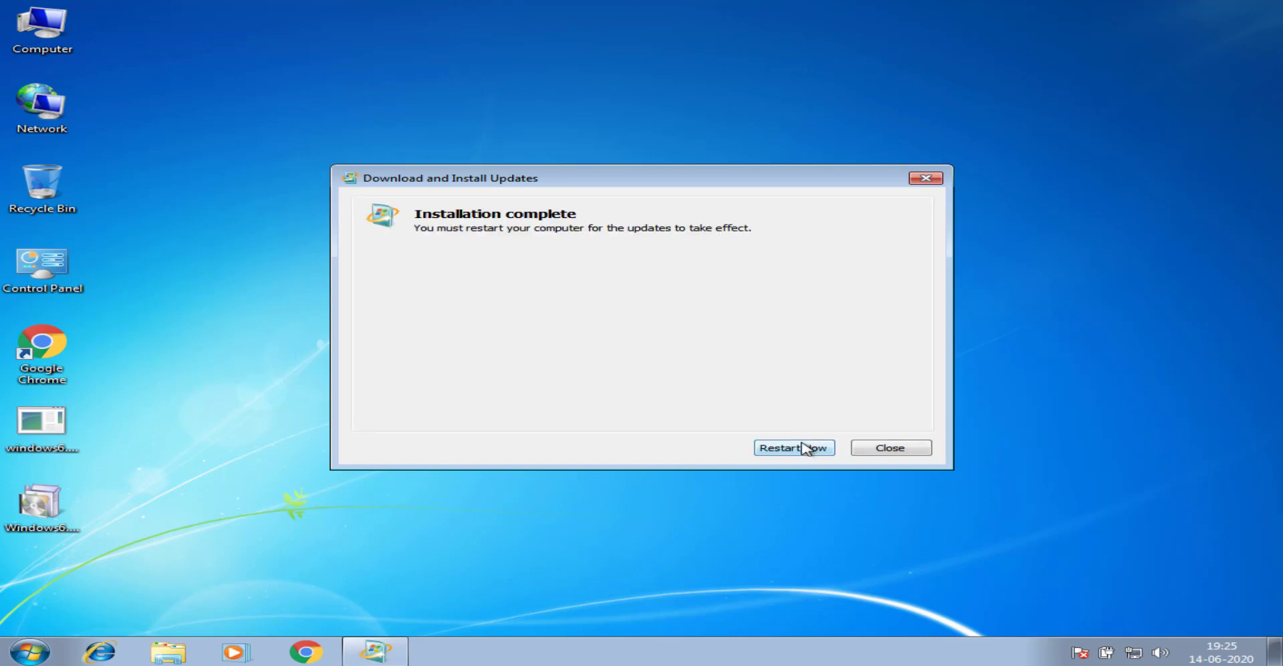
pyautogui.click(793, 448)
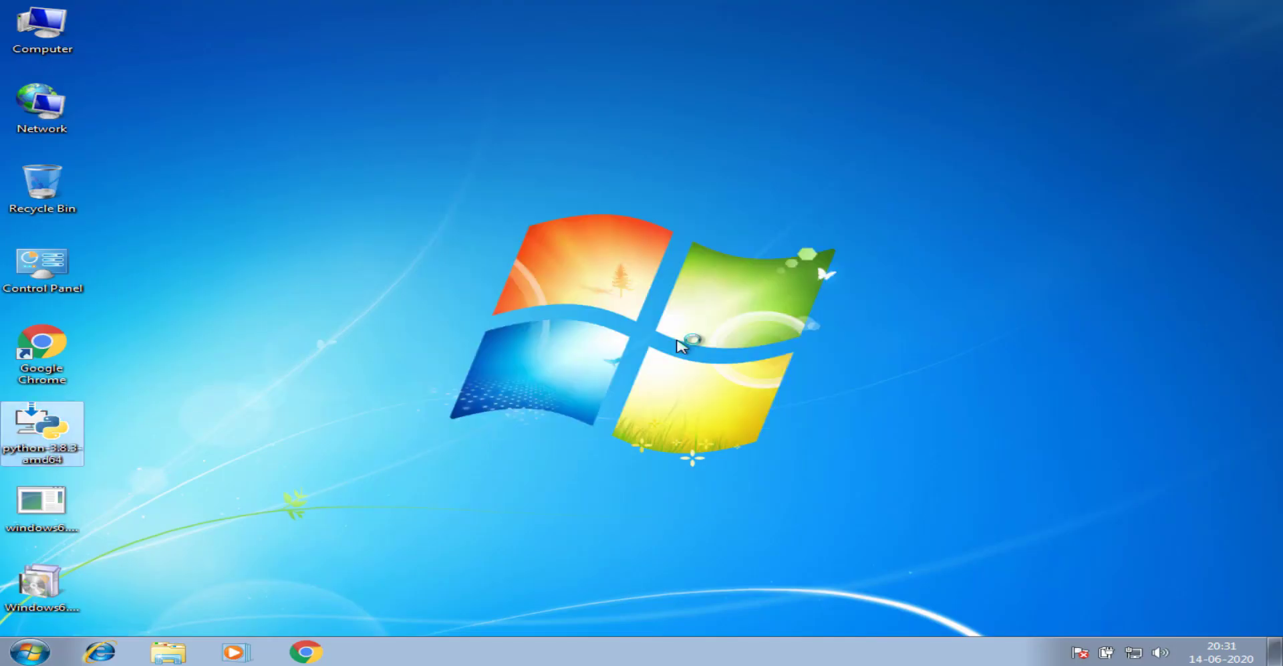
# Launch the Python 3.8.3 installer, choose Customize installation, then quit to get the cancel prompt.
pyautogui.doubleClick(43, 435)
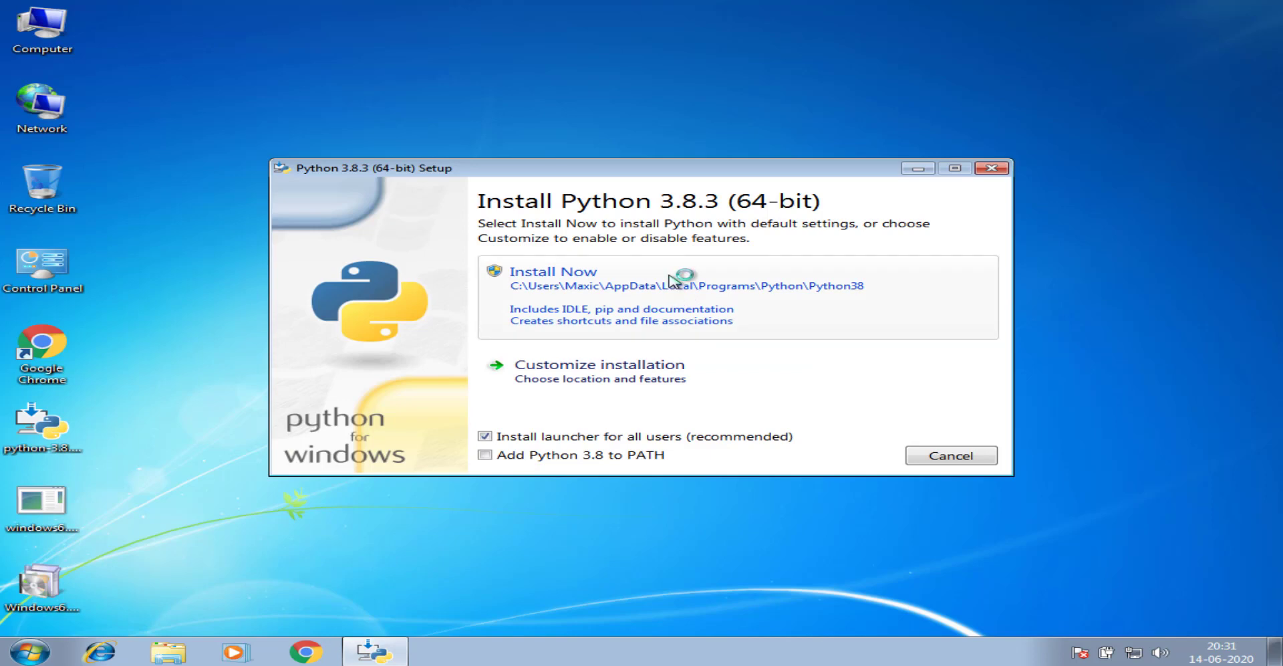
pyautogui.click(601, 365)
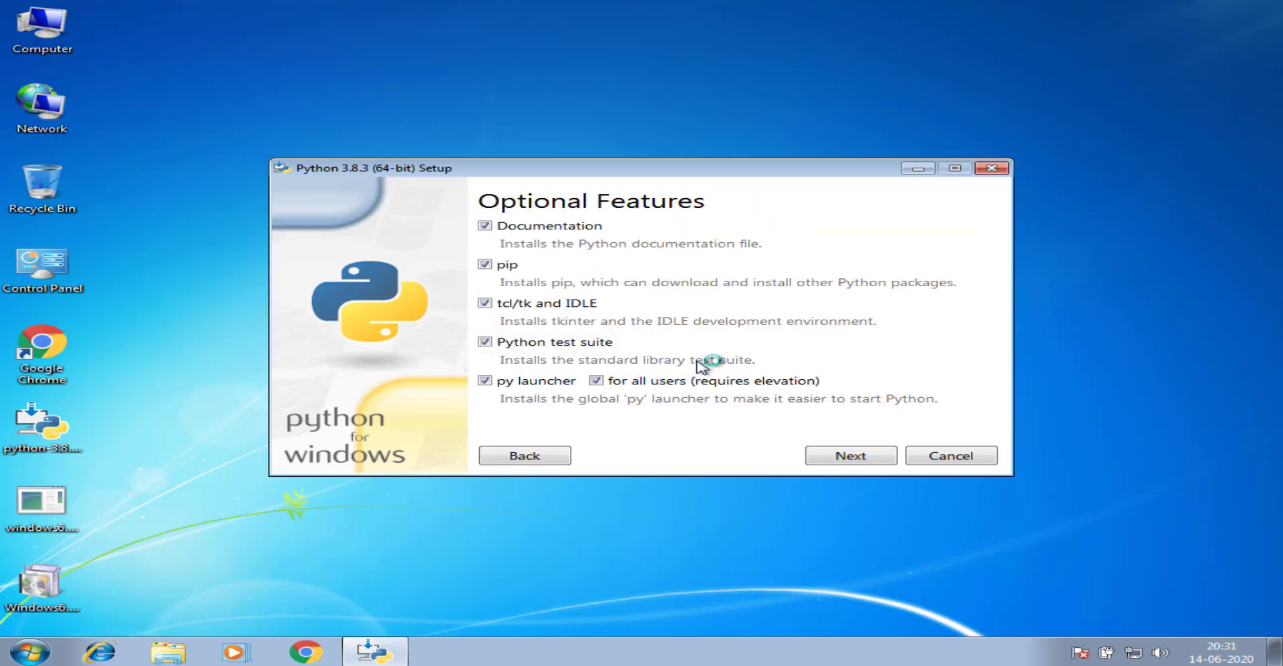
pyautogui.moveTo(882, 239)
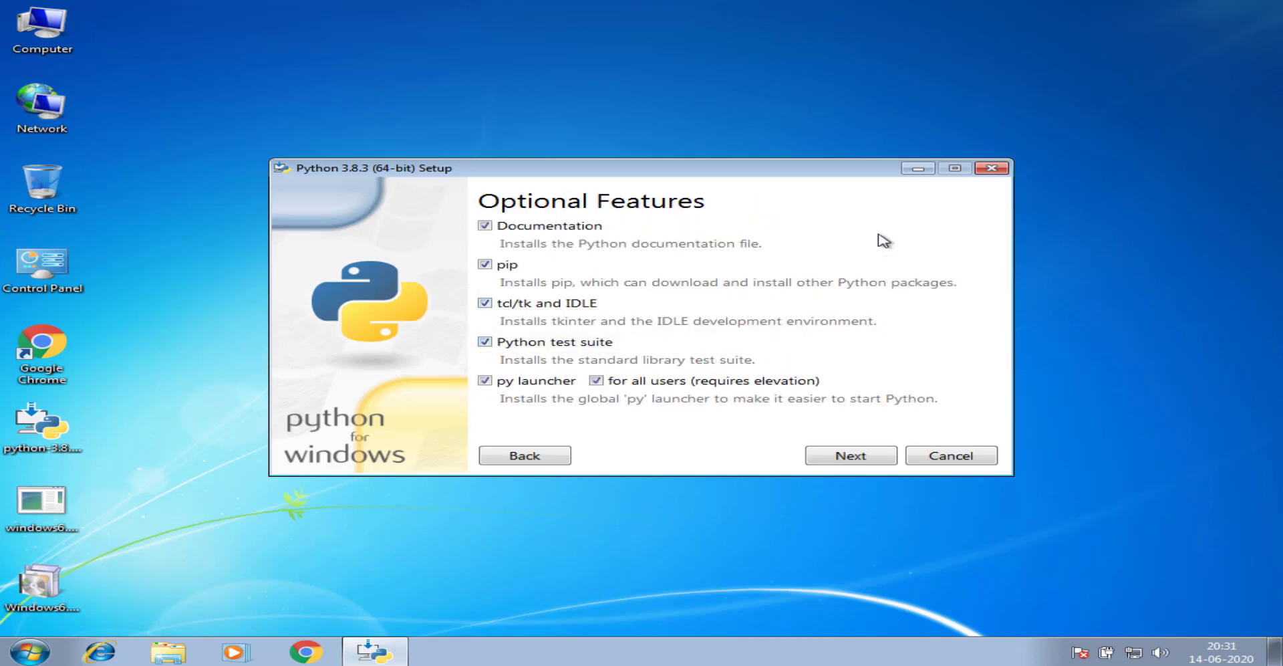
pyautogui.click(951, 456)
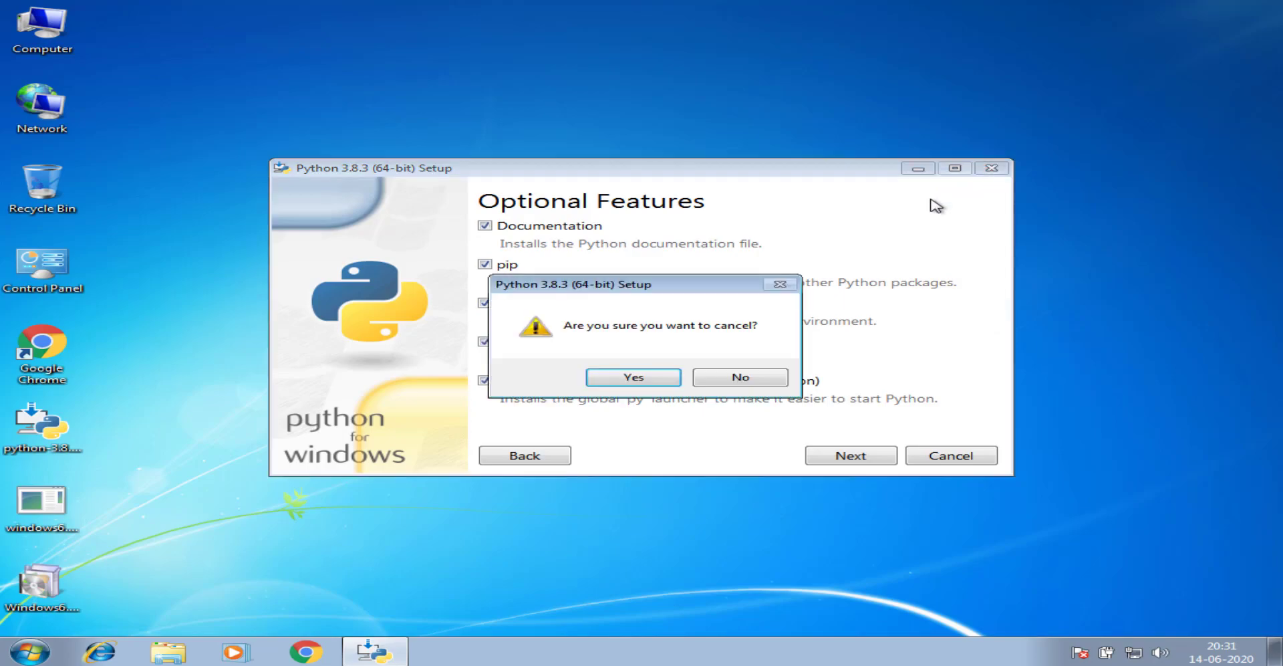